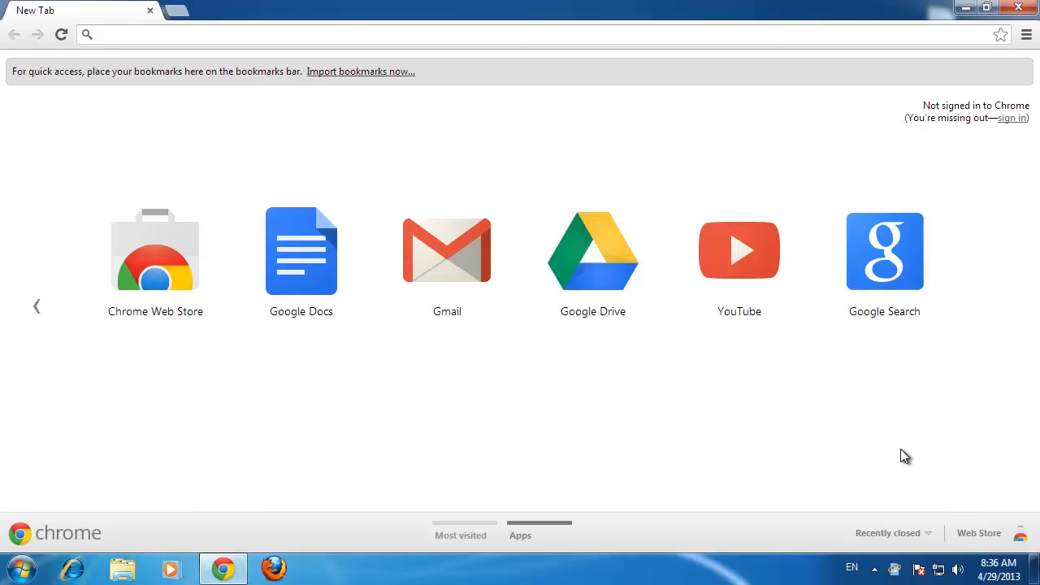
click(325, 34)
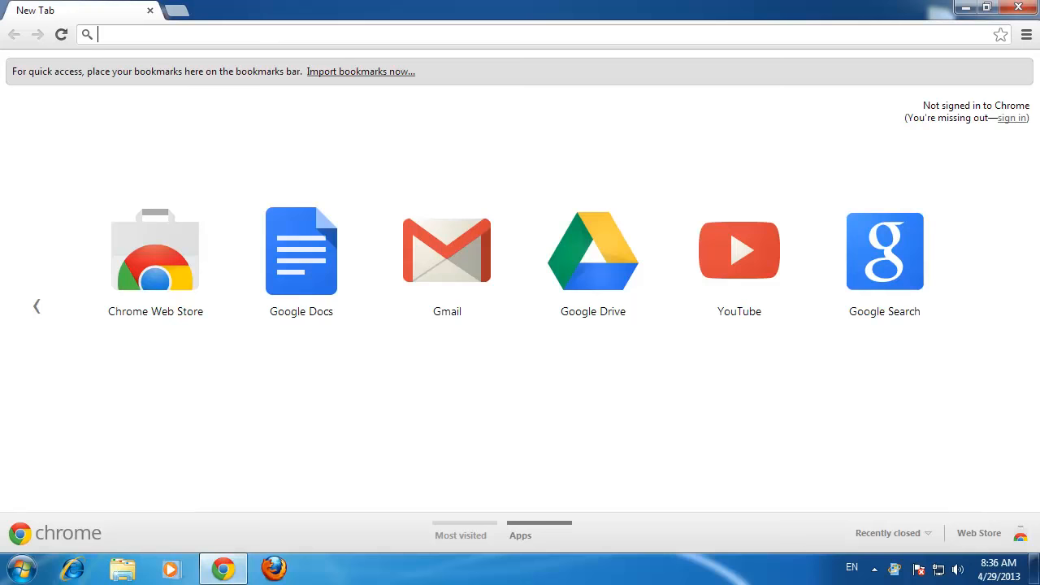
text(www.1001freefonts.com)
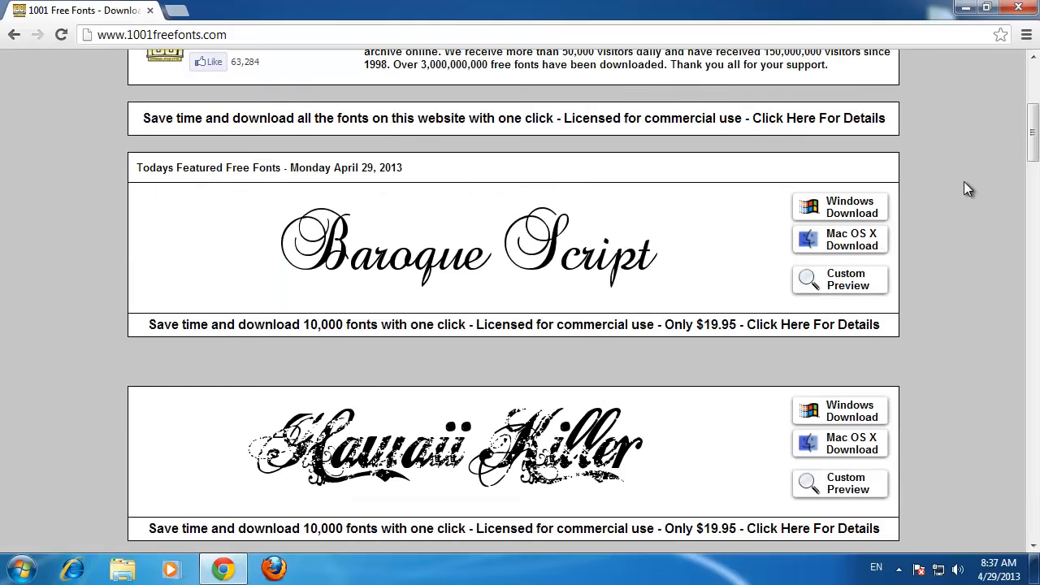
Step: Download Annabel Script for Windows and show the zip in the Downloads folder
scroll(down, 3)
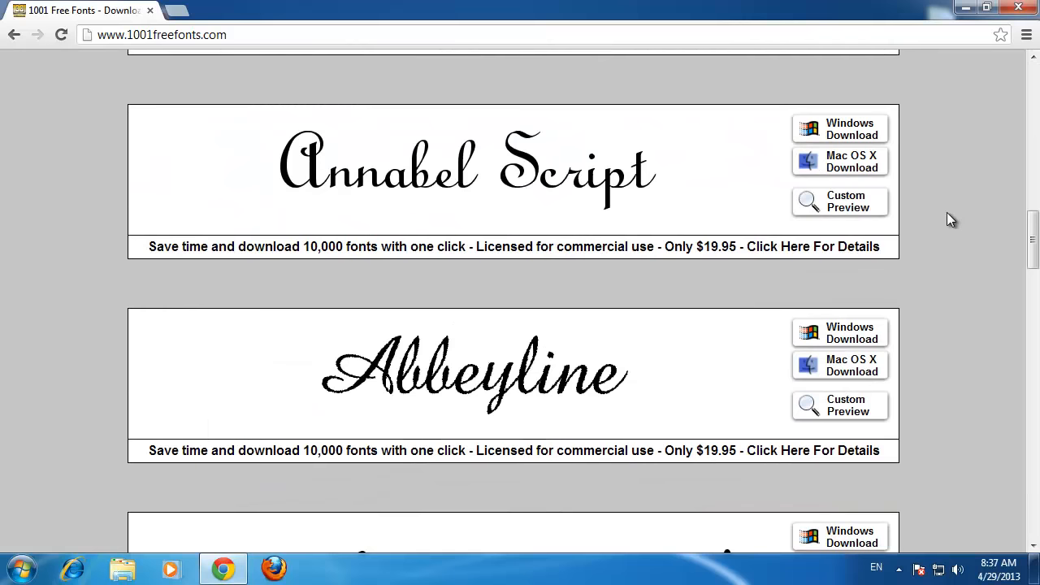
click(850, 129)
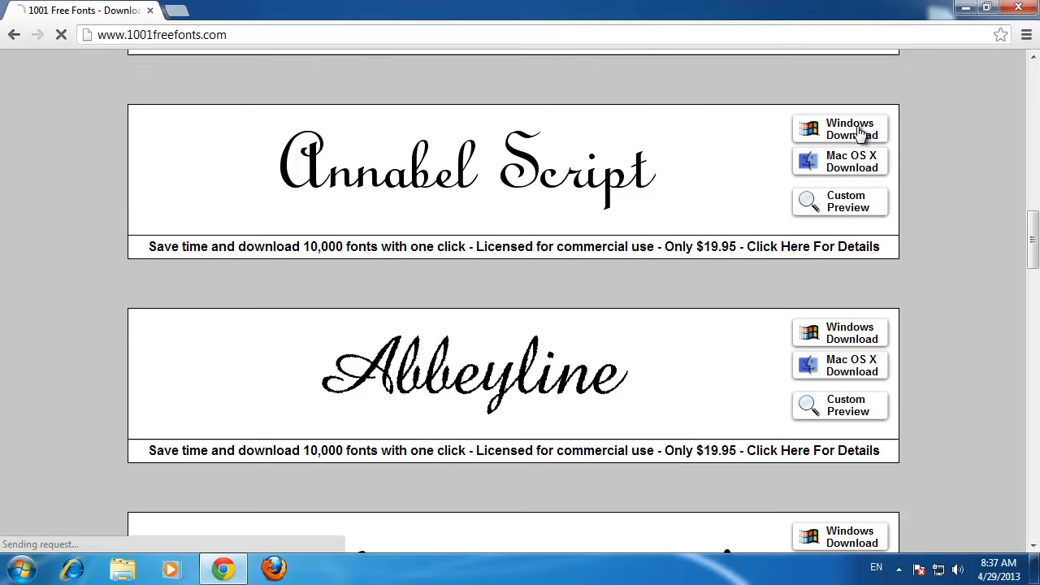
click(850, 128)
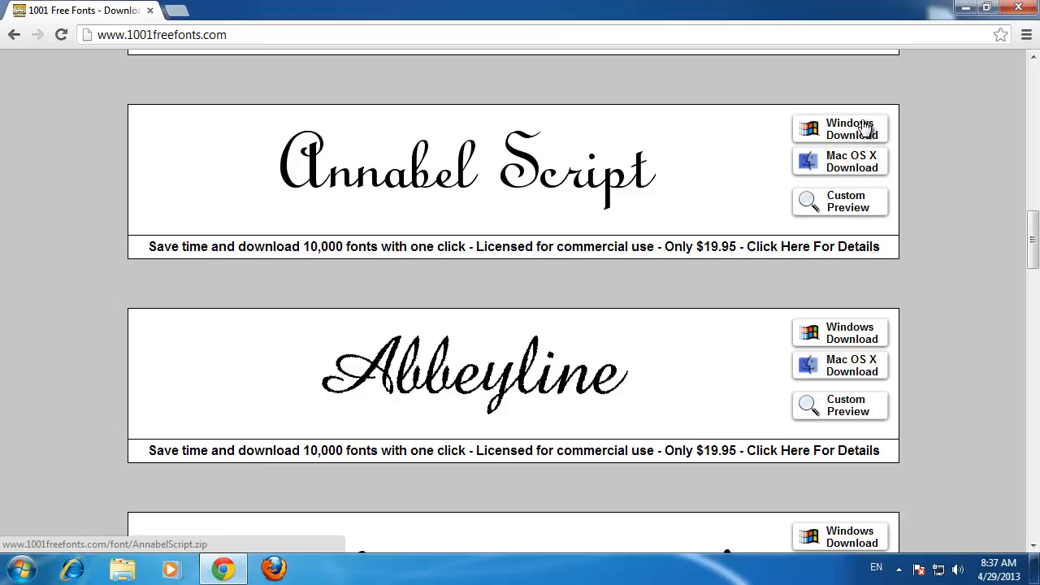
click(842, 128)
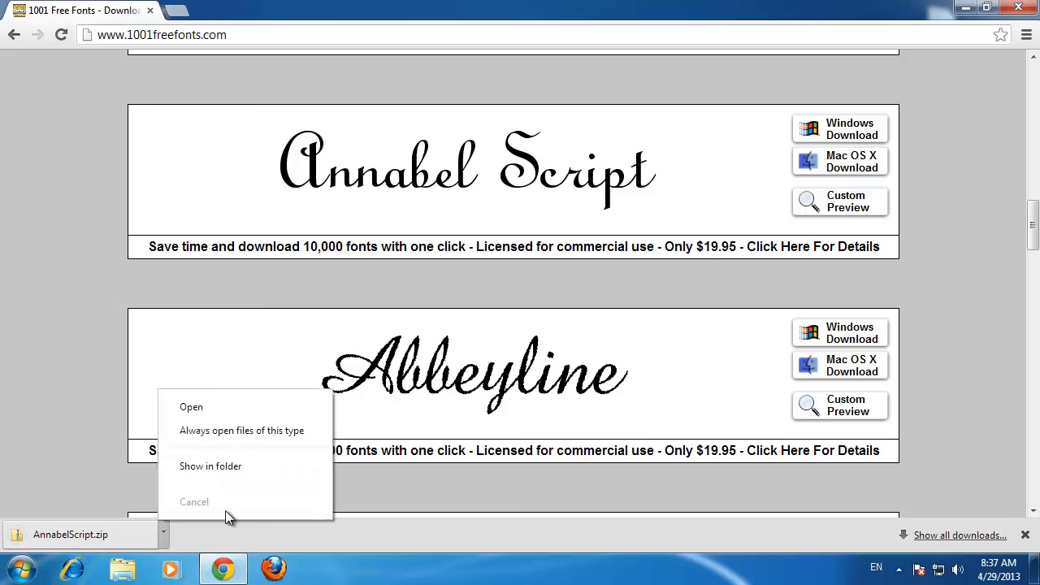
mouse_move(296, 467)
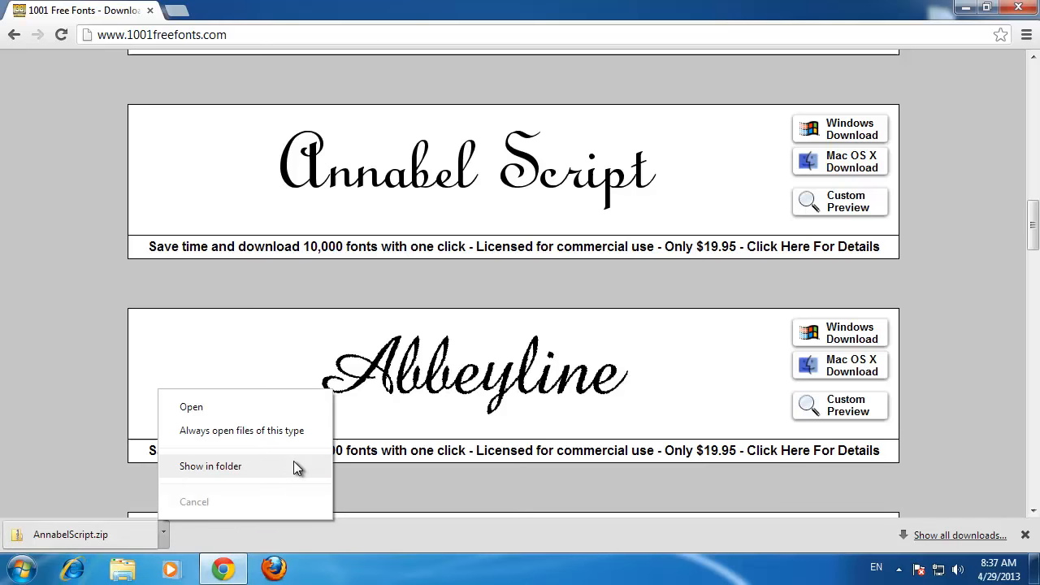
click(209, 465)
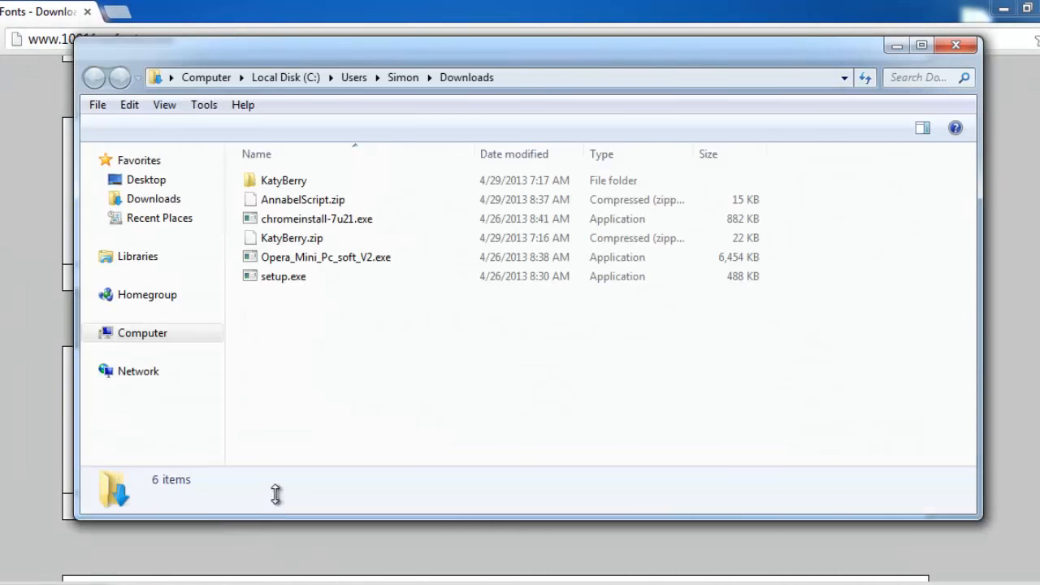
Step: Extract AnnabelScript.zip into its own folder and install AnnabelScript.ttf
right_click(302, 198)
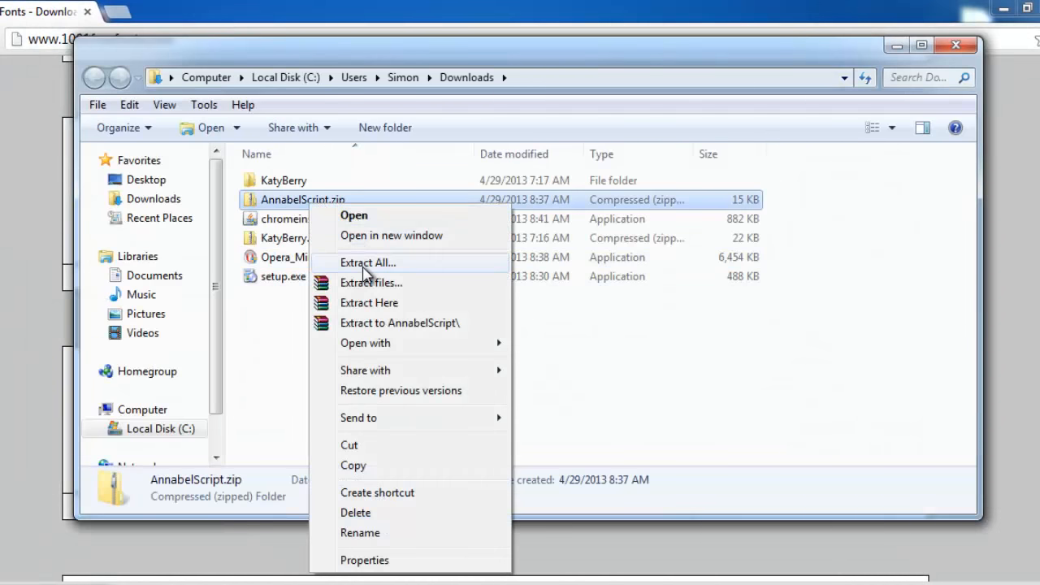
click(368, 262)
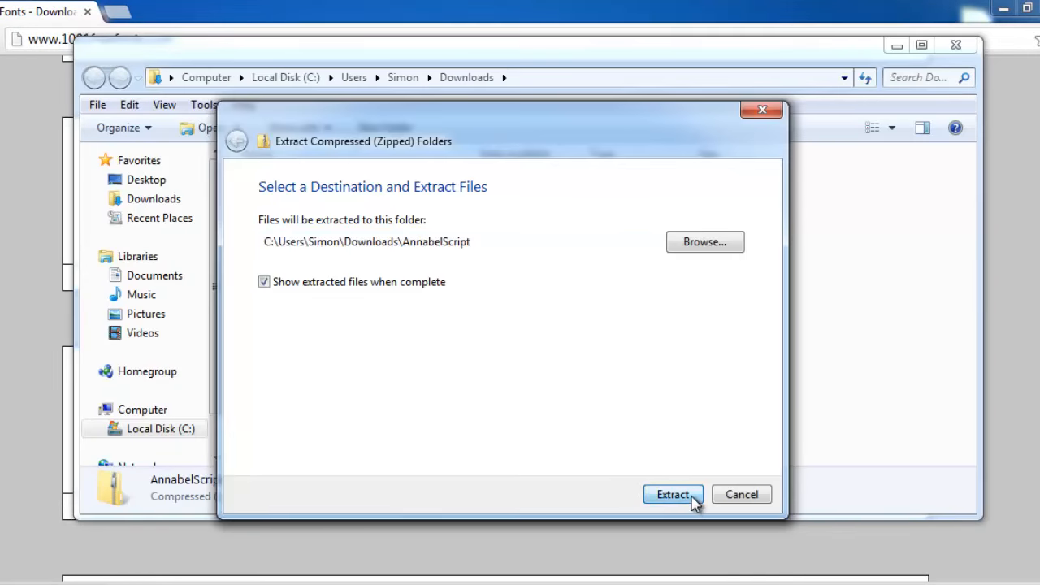
click(673, 495)
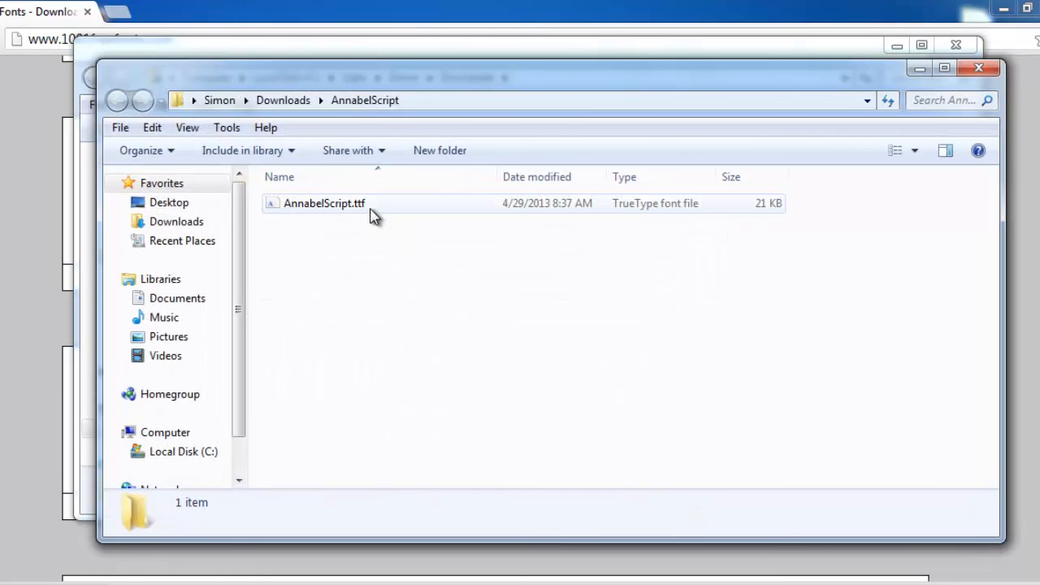
right_click(323, 201)
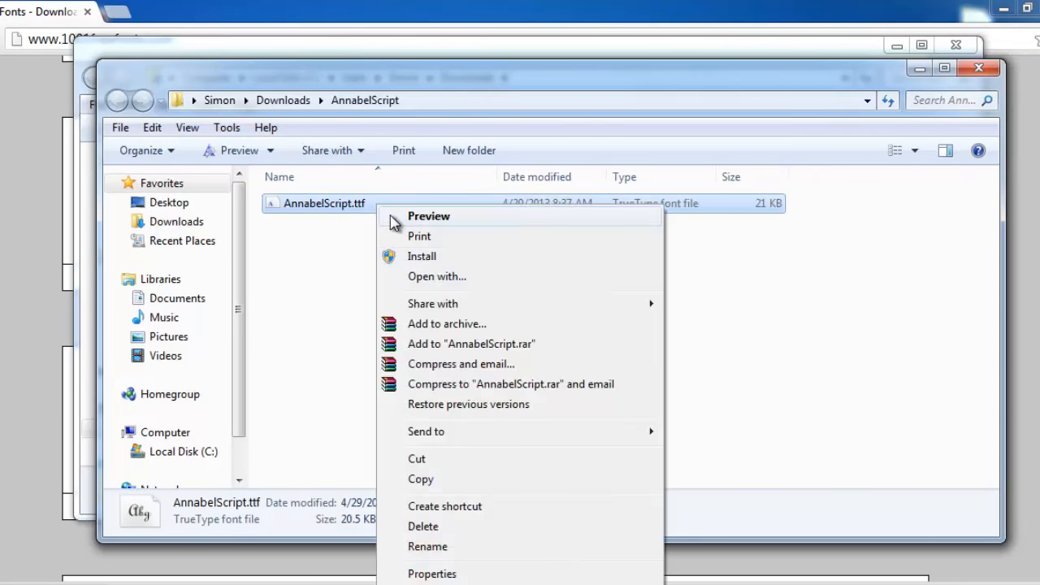
mouse_move(446, 478)
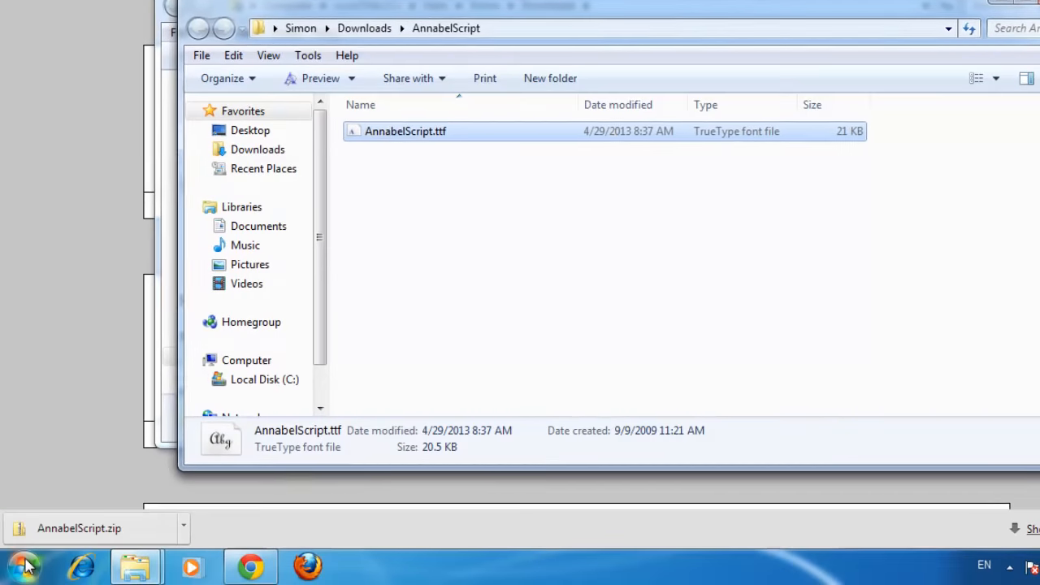
Step: Browse to C:\Windows\Fonts to see Annabel Script Regular, then launch CorelDRAW X5
click(23, 566)
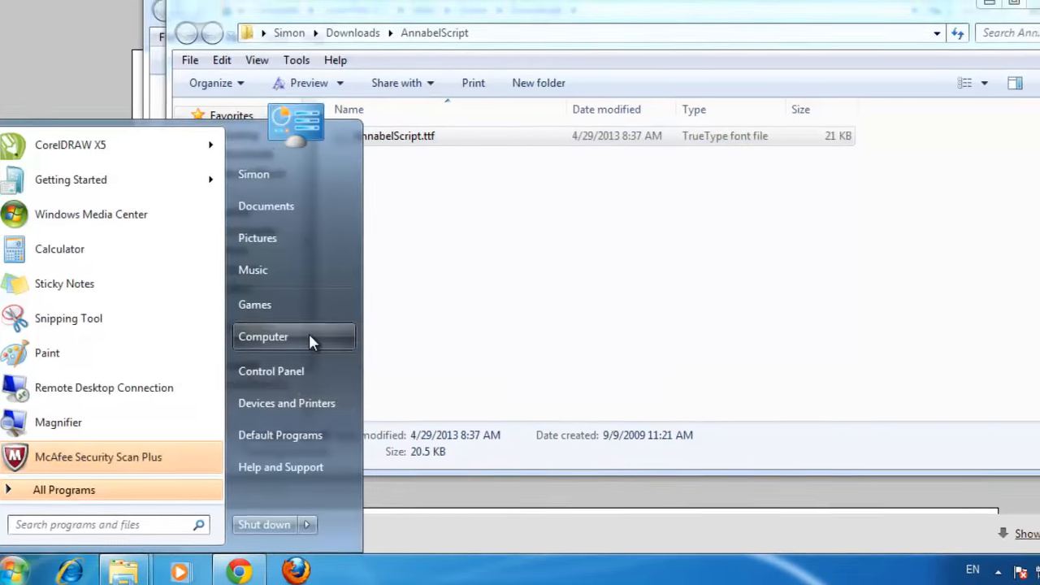
click(263, 337)
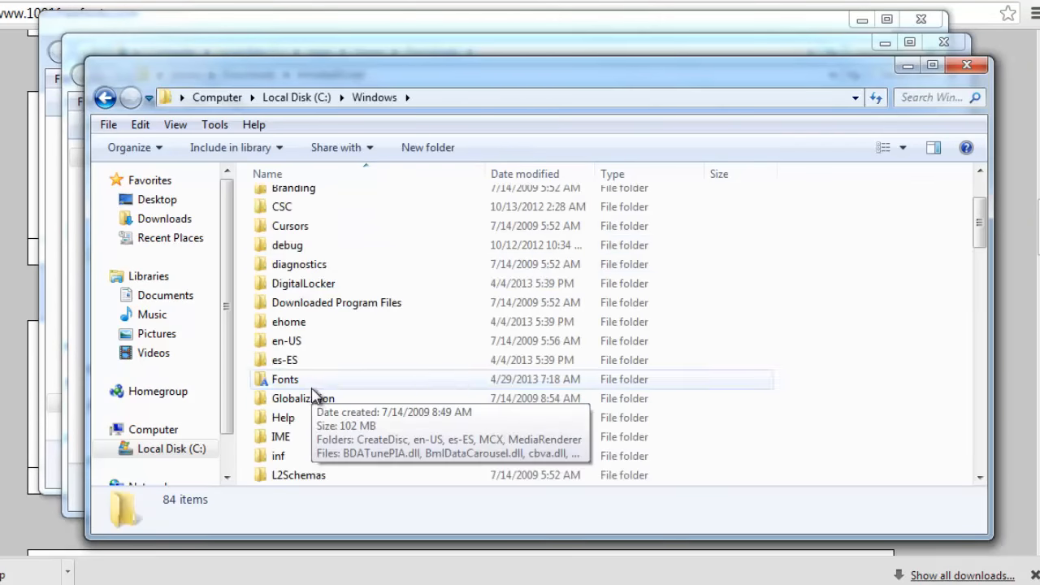
double_click(284, 378)
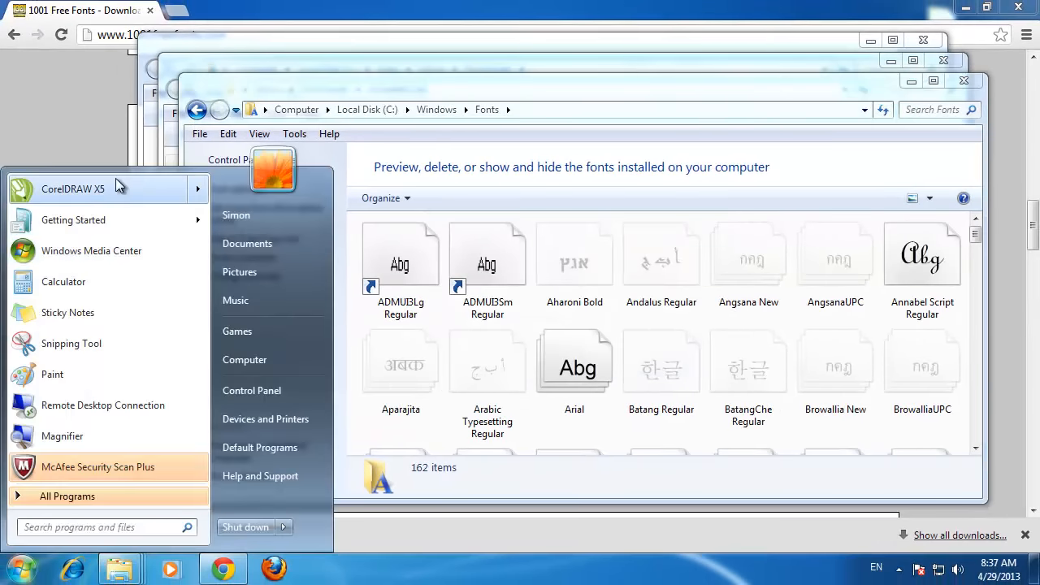
click(72, 189)
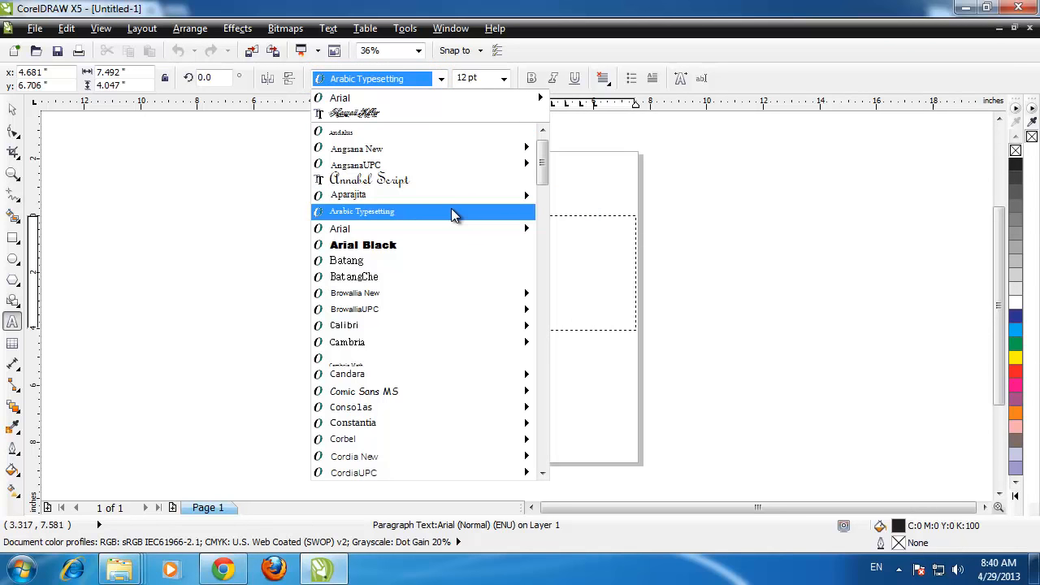
Step: Choose Annabel Script as the font for the paragraph text frame
click(368, 179)
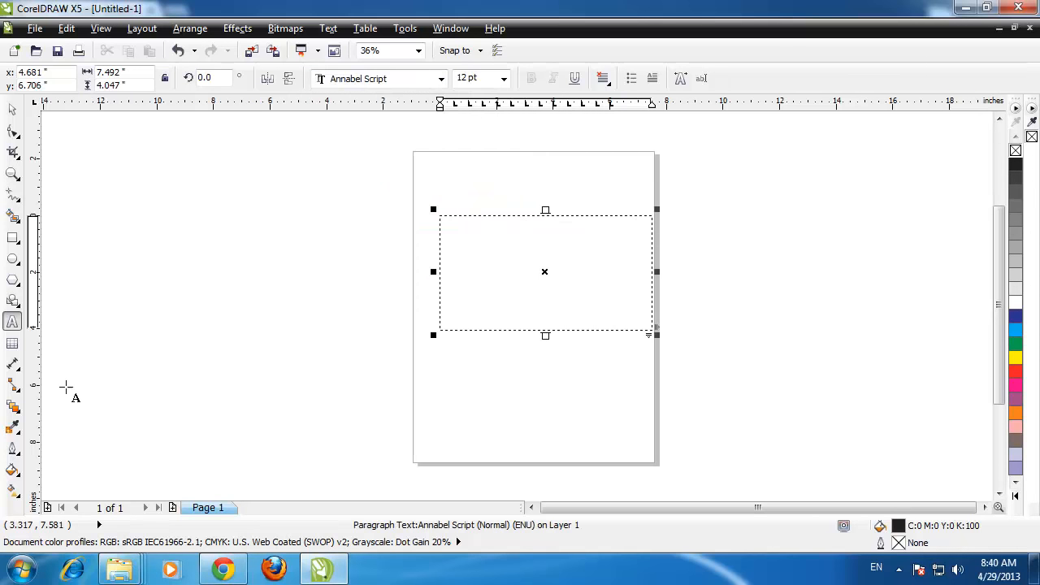
Step: Set the text size to 100 pt and write 'New Font!' in the frame
click(504, 78)
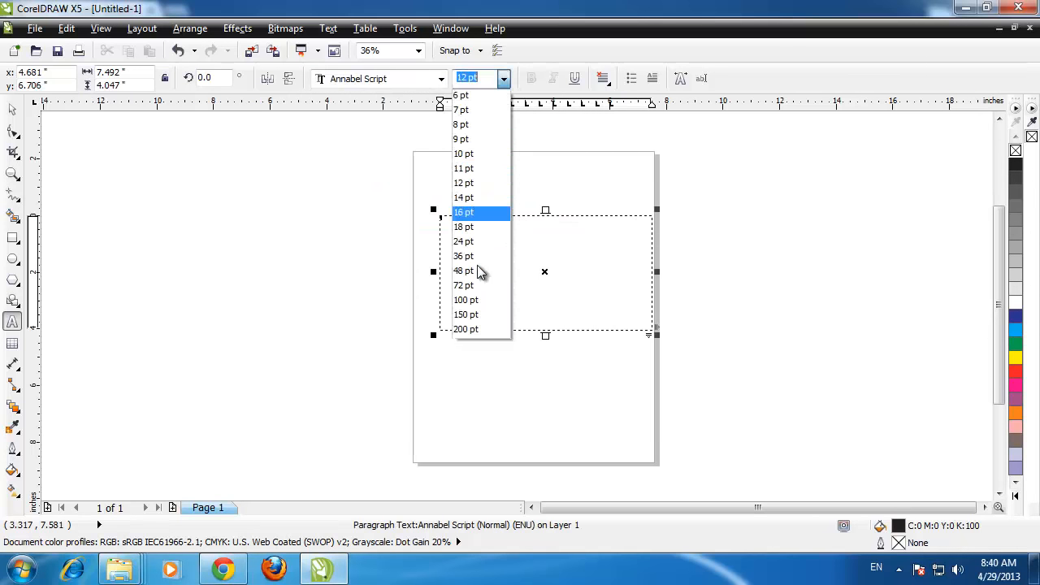
click(465, 299)
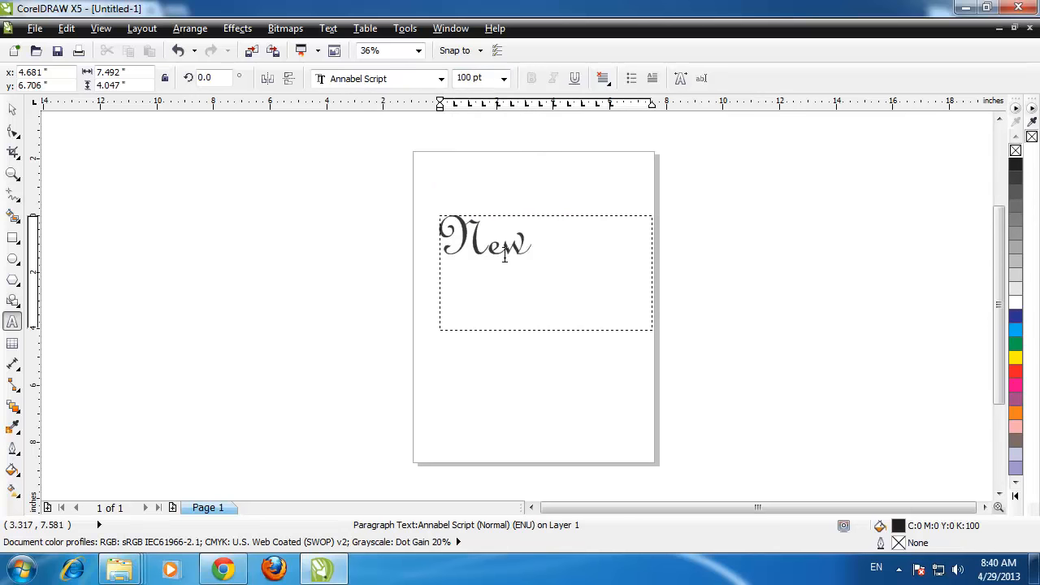
text(Font!)
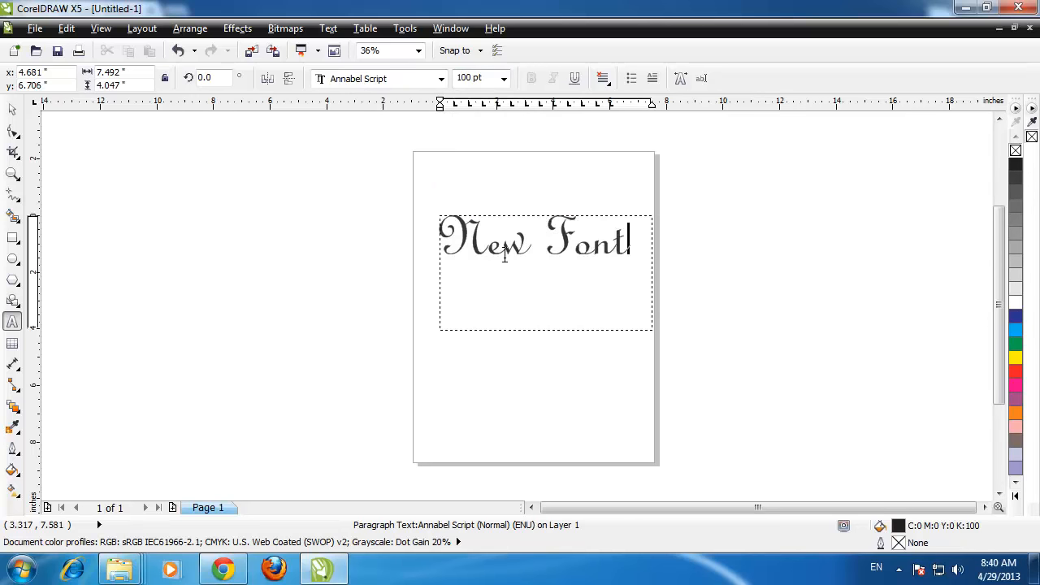